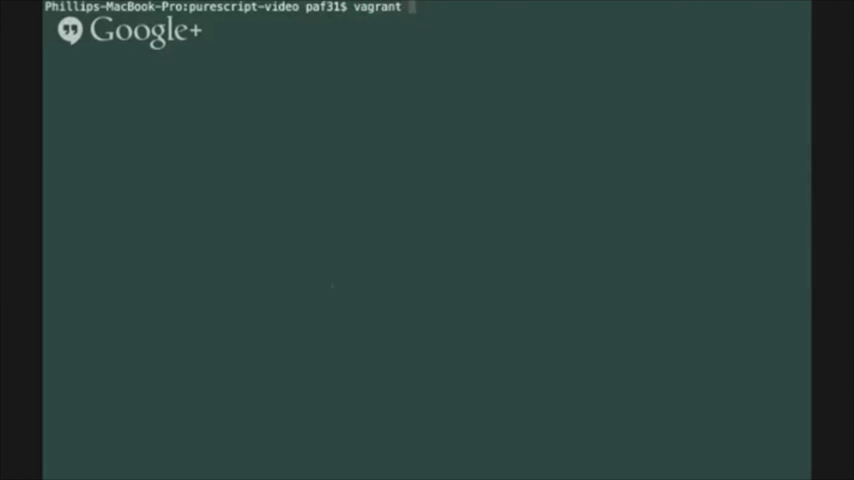
Initialize a Vagrantfile for the hashicorp/precise64 box and boot the virtual machine.
text(init hashi)
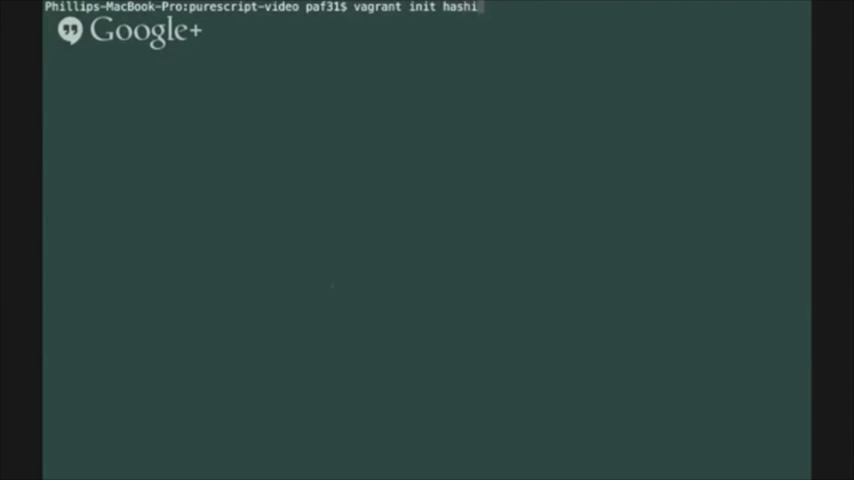
text(corp)
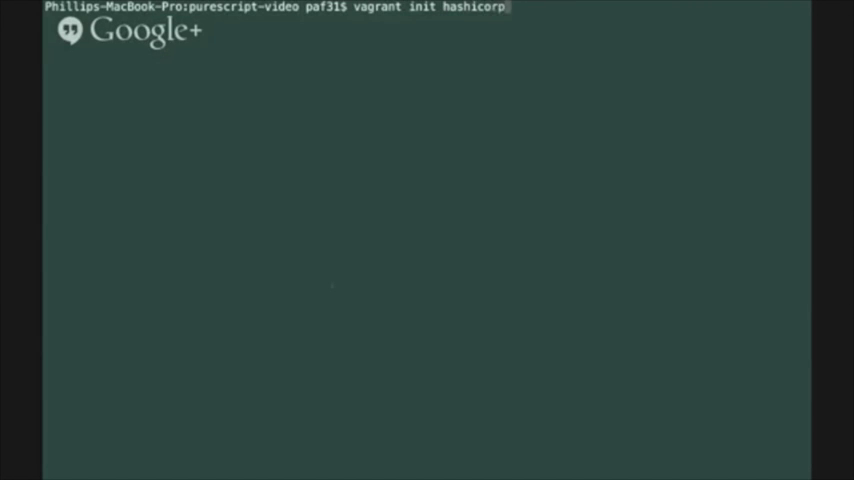
text(/precise6)
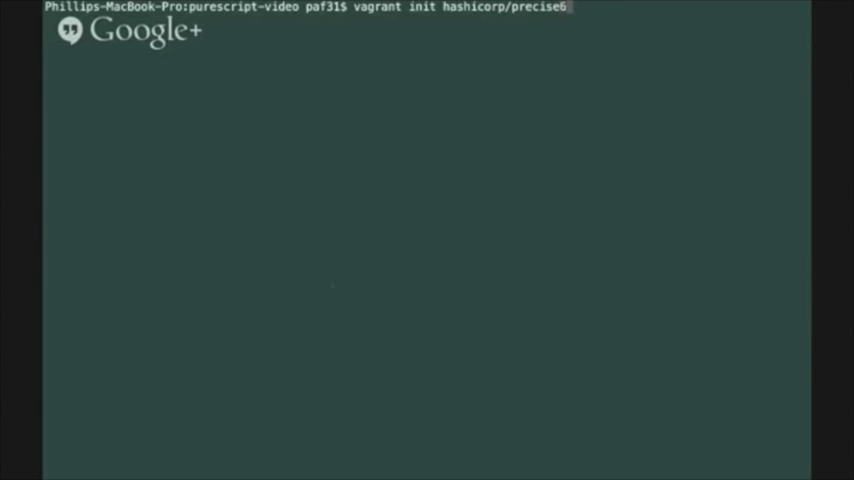
text(4)
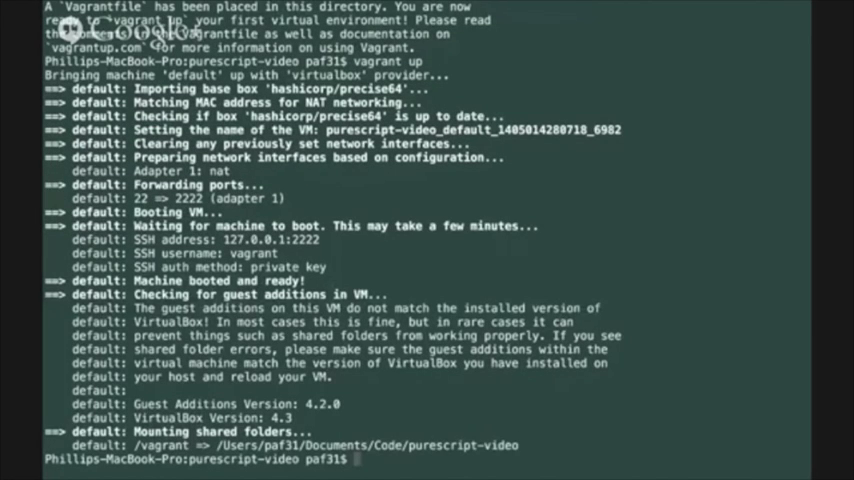
SSH into the Vagrant VM and run apt-get update to refresh package lists.
text(vagrant ssh)
text(sudo)
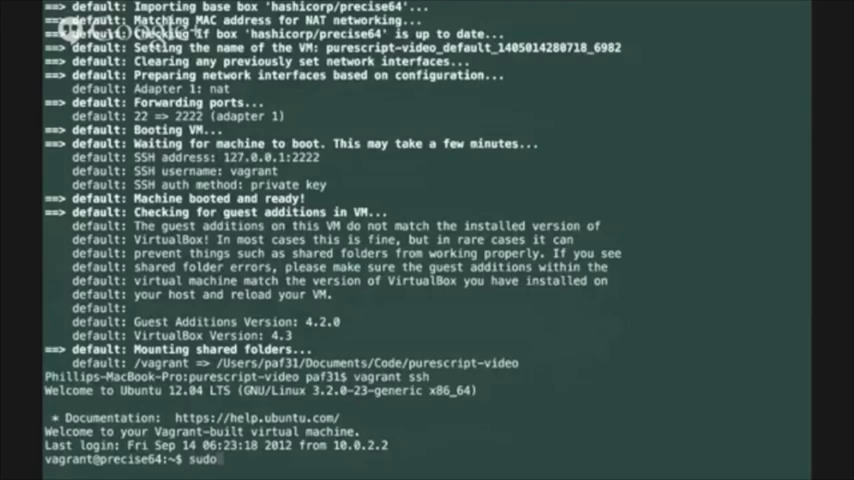
text(apt-get upda)
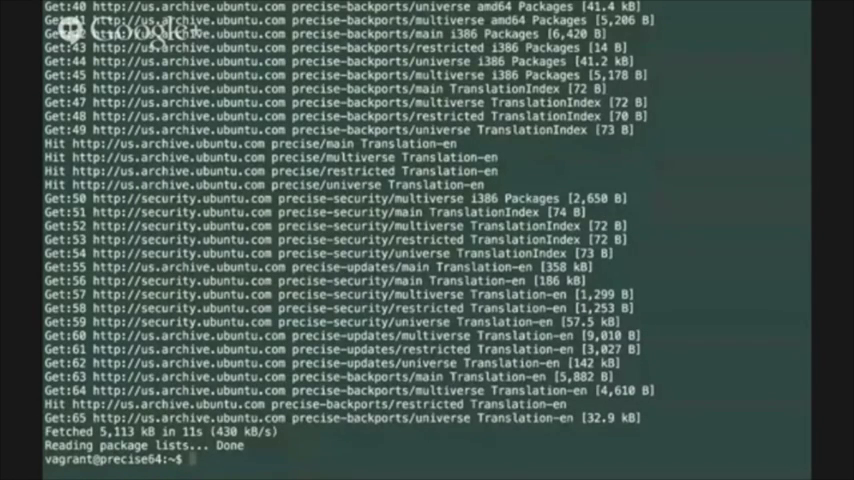
Apt-get install git, vim, ghc, cabal-install, libncurses5-dev and libghc-terminfo-dev, confirming with Y.
text(sudo apt)
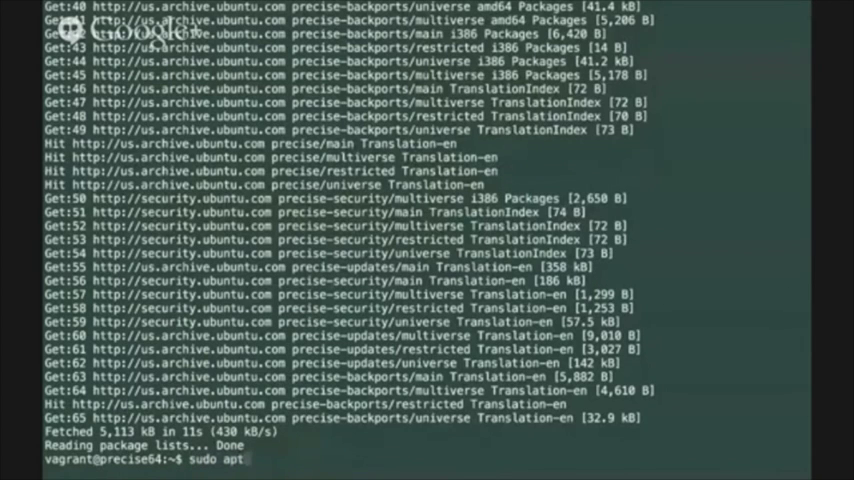
text(-get install)
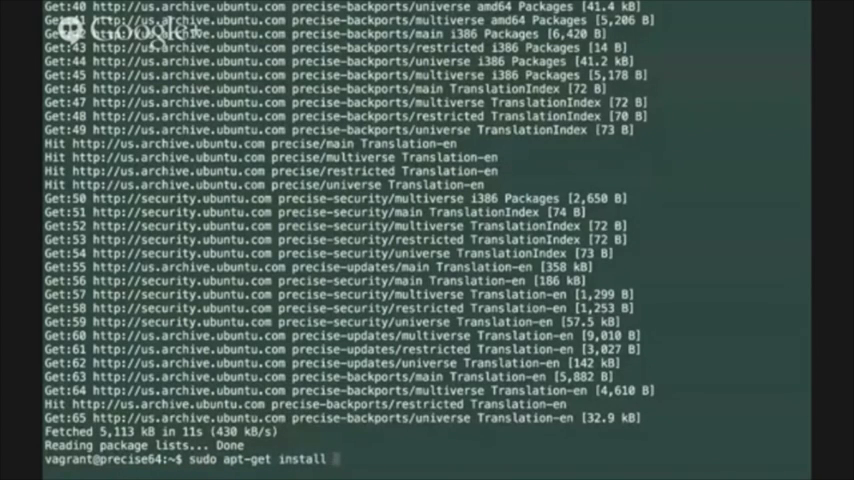
text(git vim)
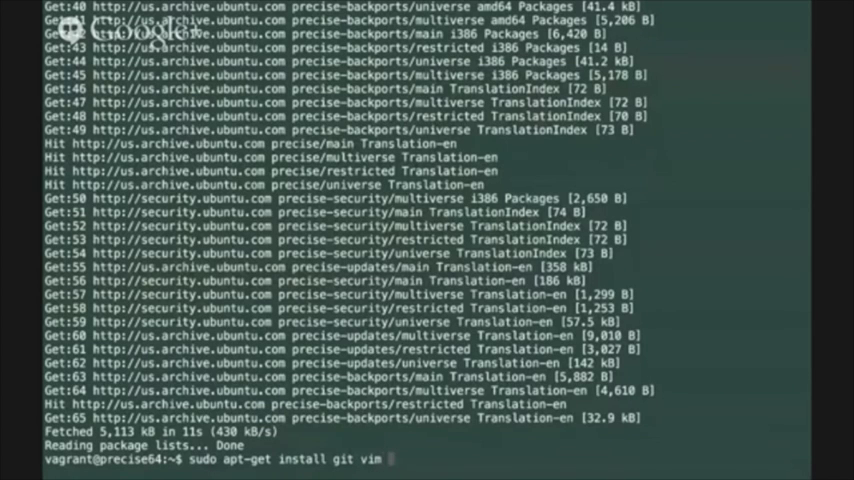
text(ghc)
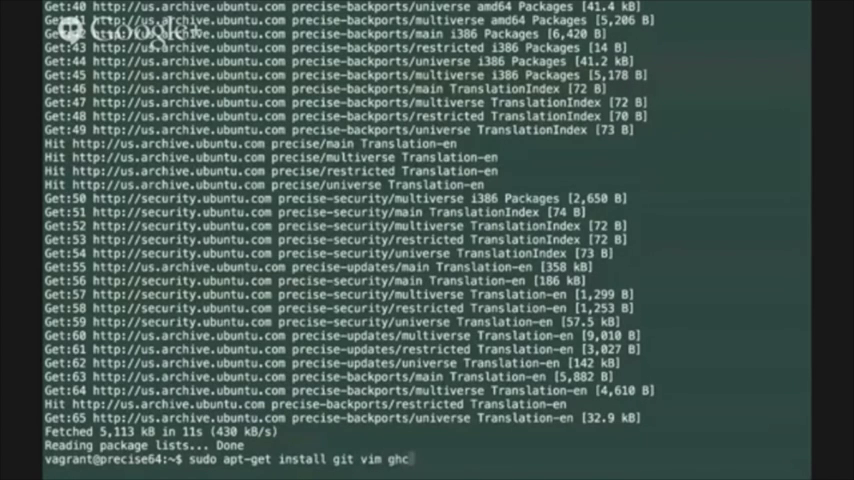
text(cabal-instal)
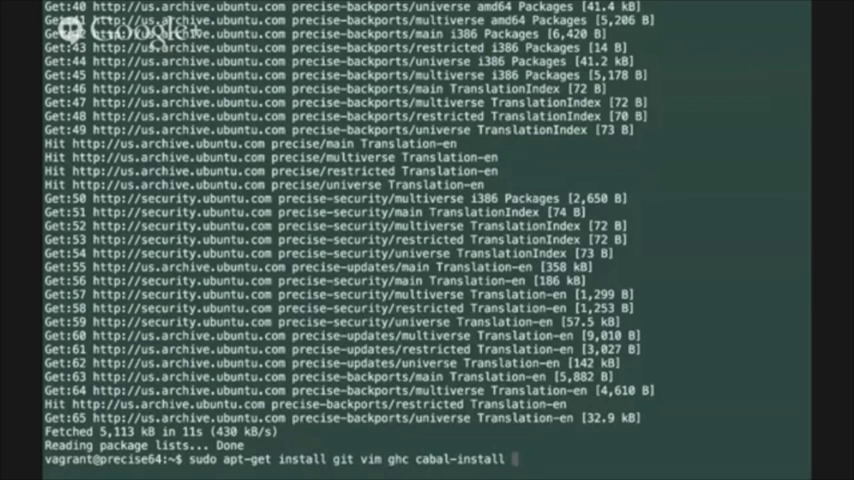
text(lib)
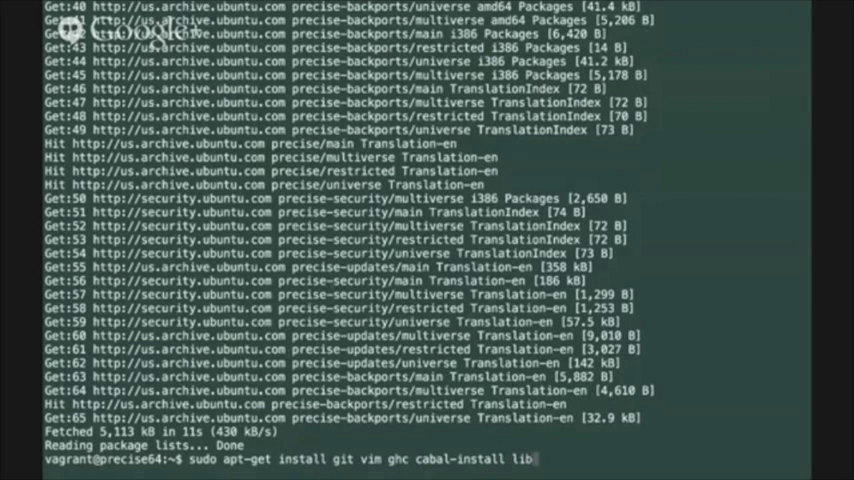
text(nc)
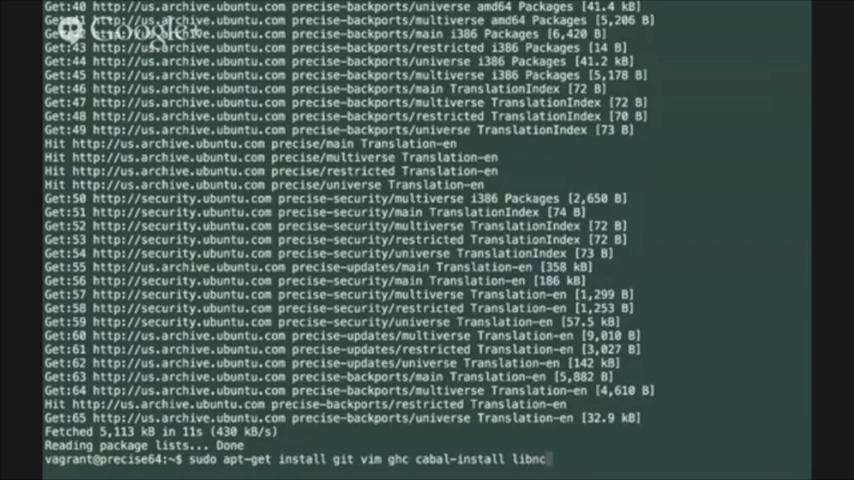
text(urses5)
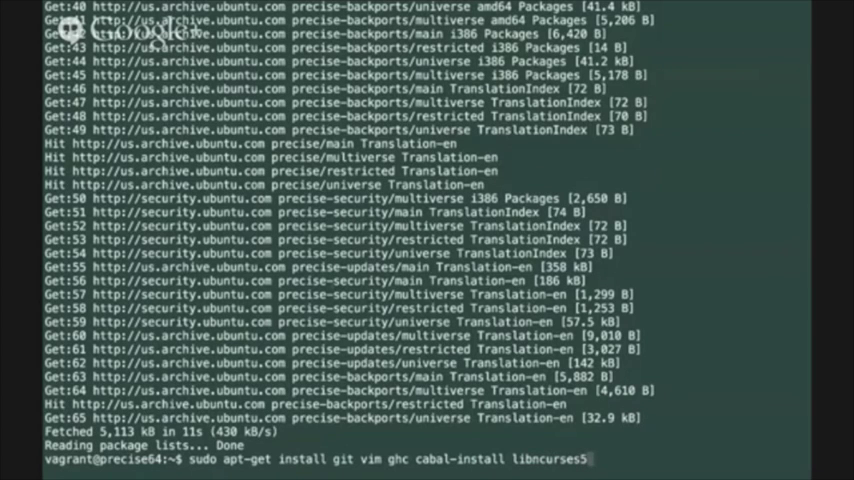
text(-dev)
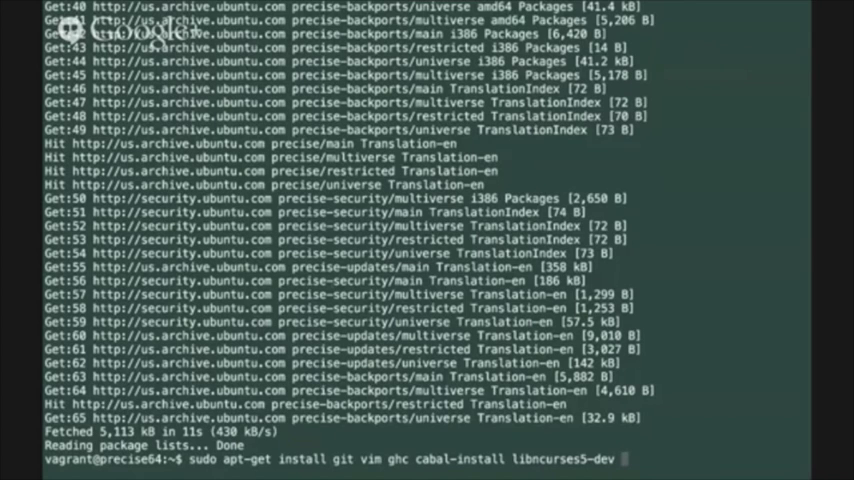
text(libghc-terminfo-dev)
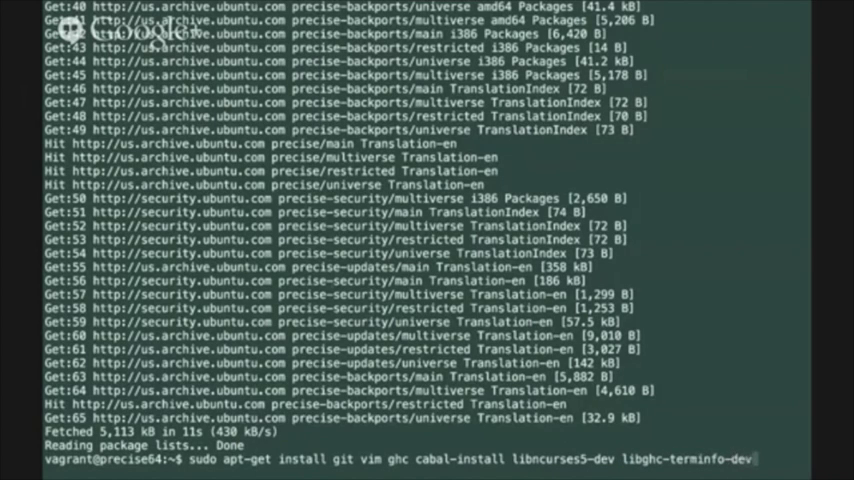
key(Return)
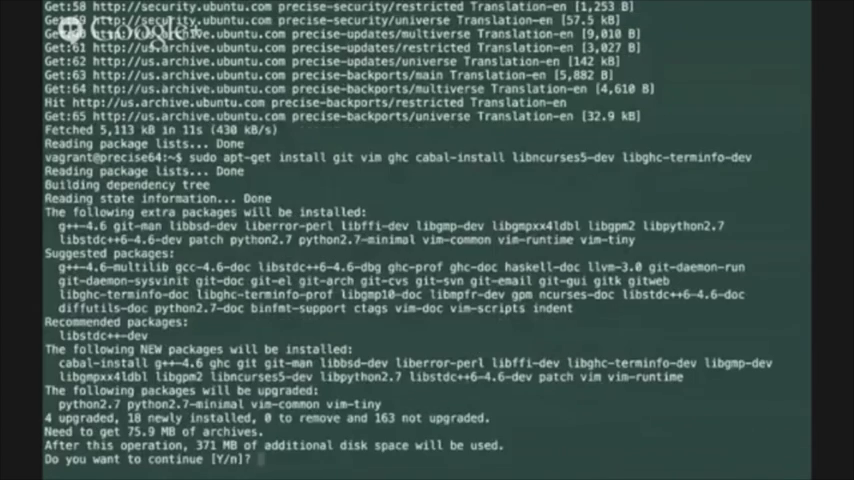
text(Y)
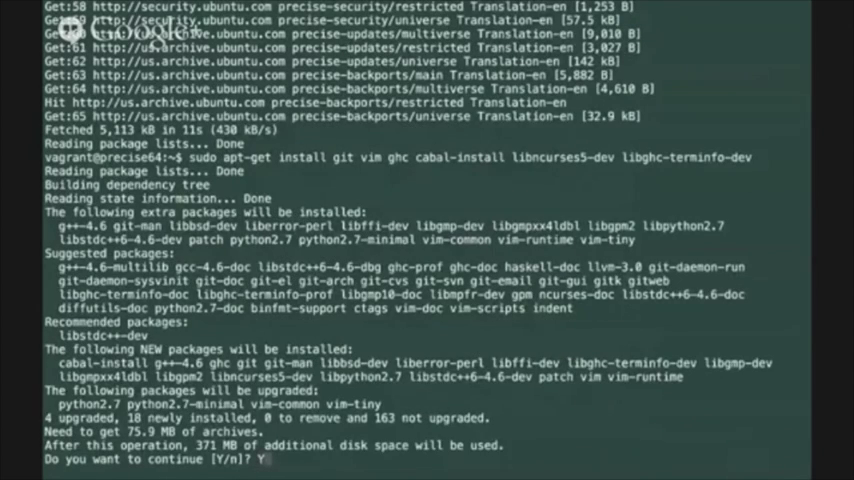
key(Return)
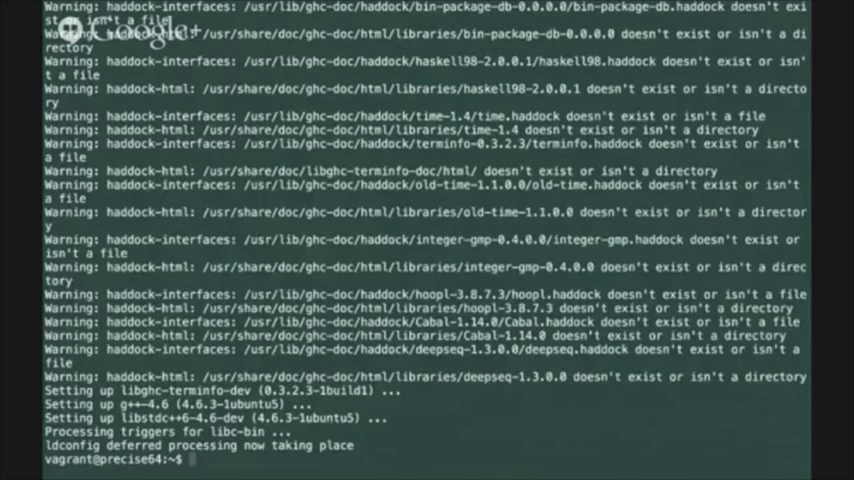
Launch ghci and quit with :q, then run cabal update.
text(ghci)
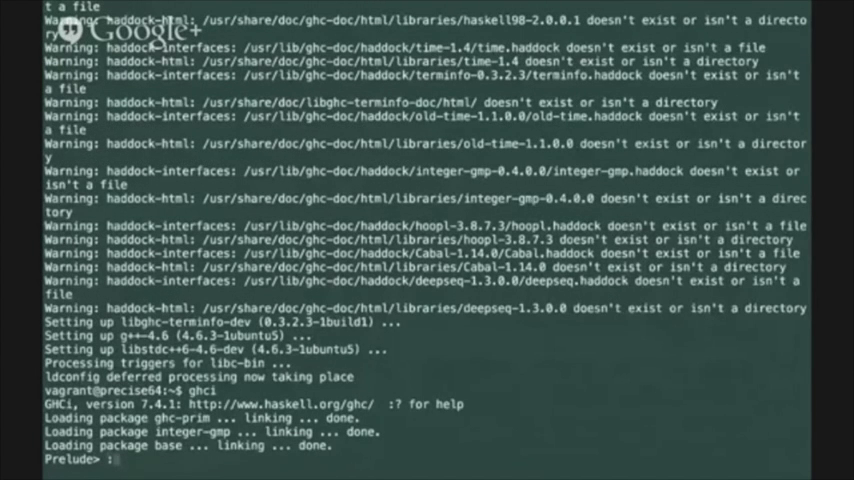
text(:q)
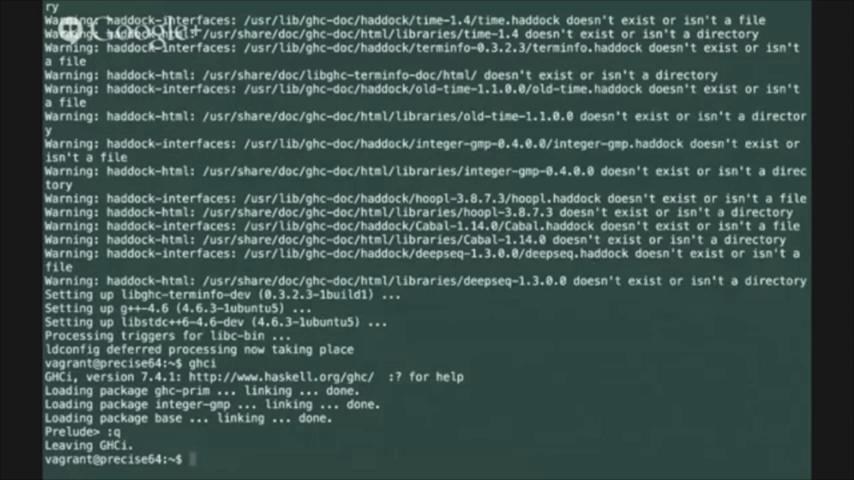
text(cabal update)
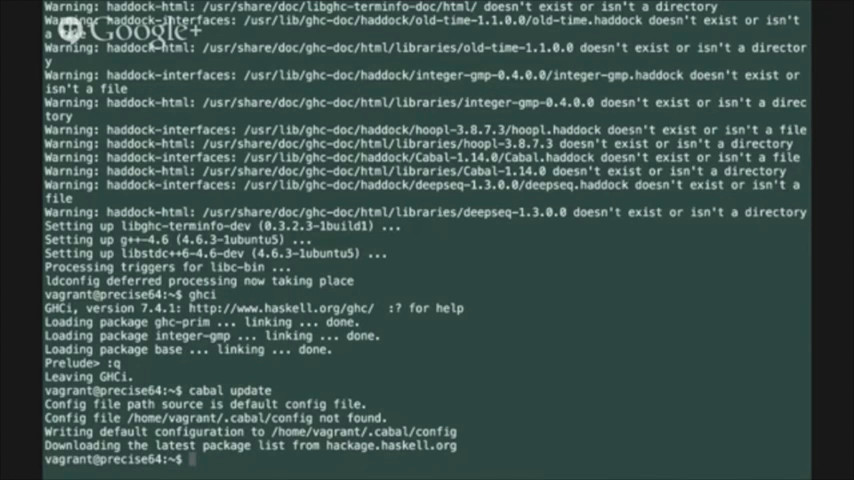
Run cabal install for the Cabal and cabal-install packages.
text(cabal install)
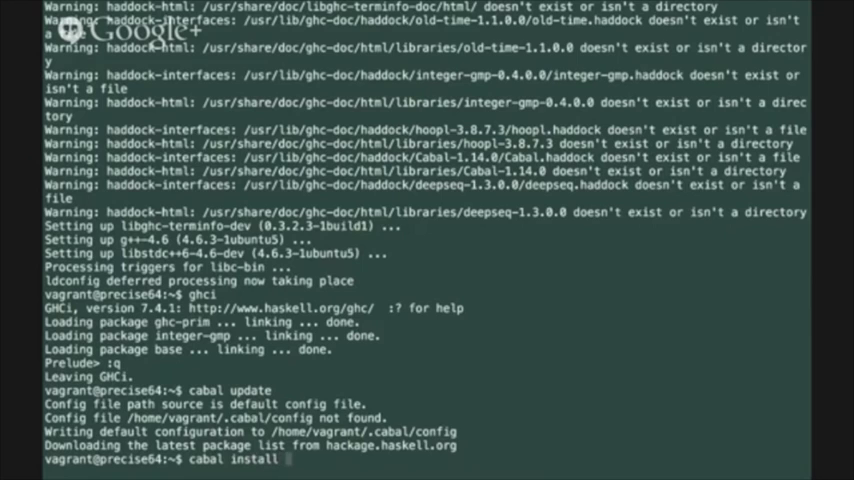
text(Cabal)
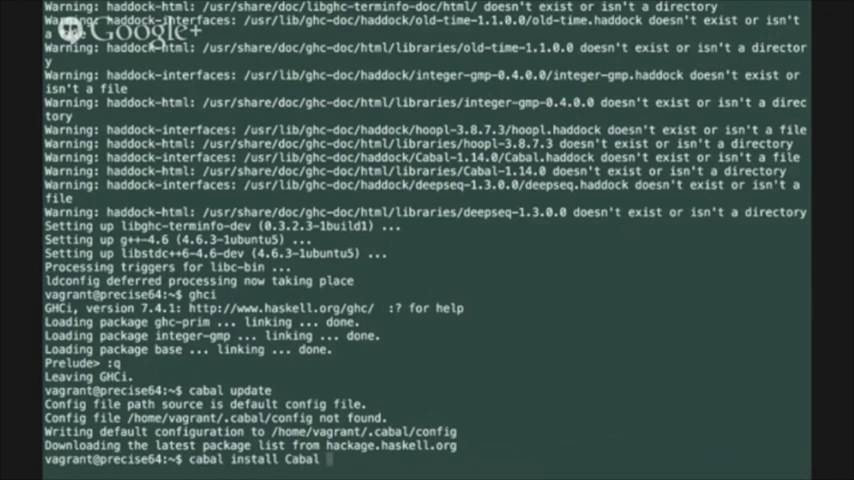
text(cabal-intsl)
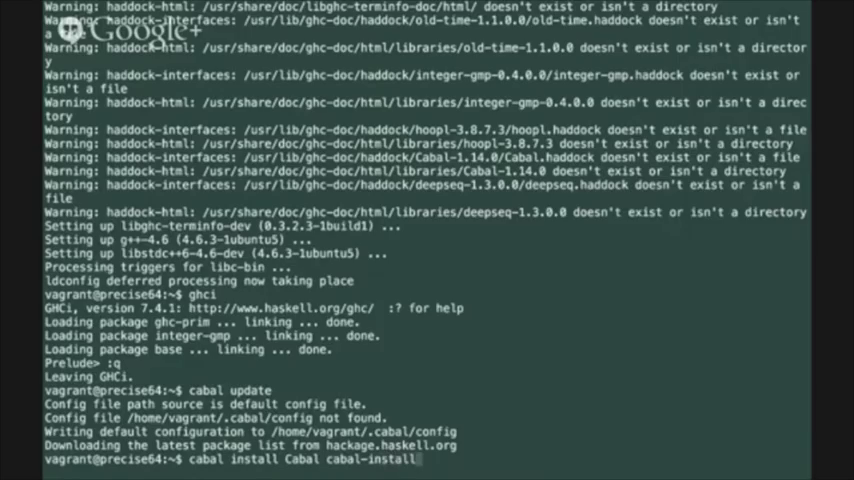
key(Return)
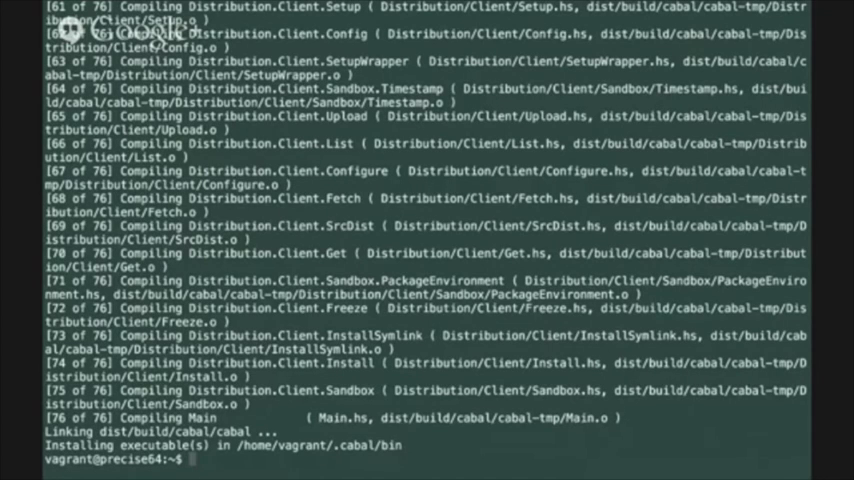
Download and extract node-v0.10.29-linux-x64, add its bin folder to PATH, and launch node.
text(wget http://nodejs.org/dist/v0.10.29/node-v0.10.29-linux-x64.tar.gz)
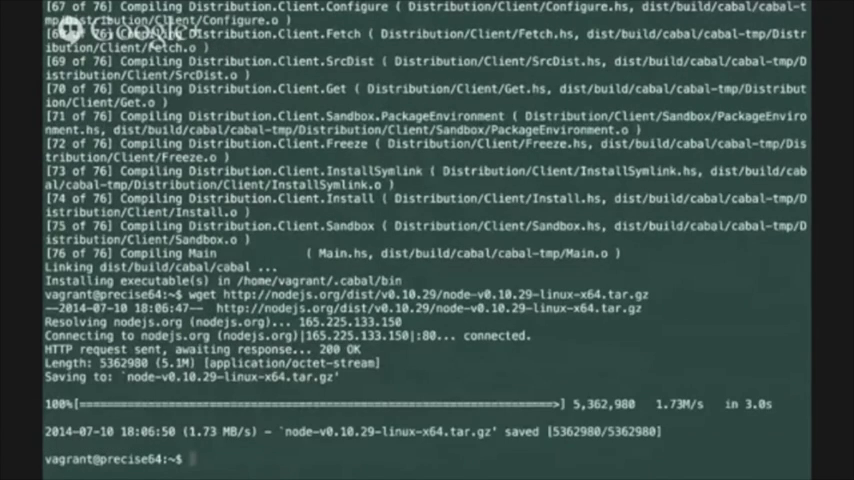
text(tar xzf node-v0.10.29-linux-x64.tar.gz)
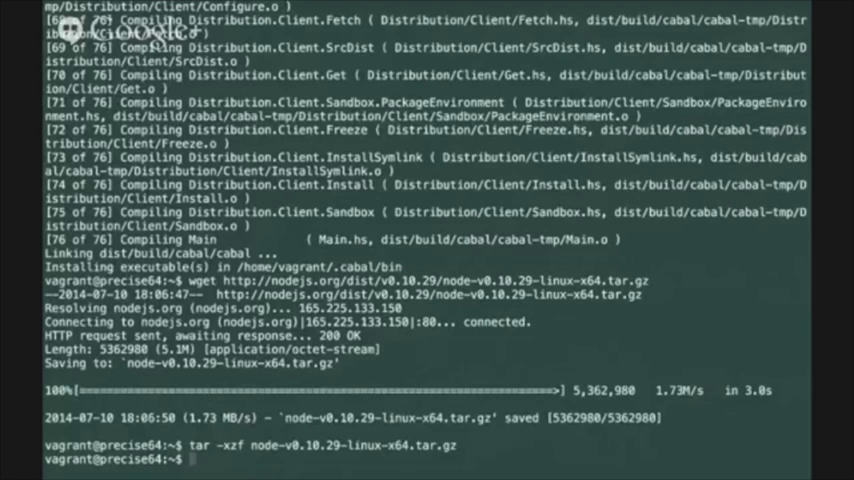
text(export)
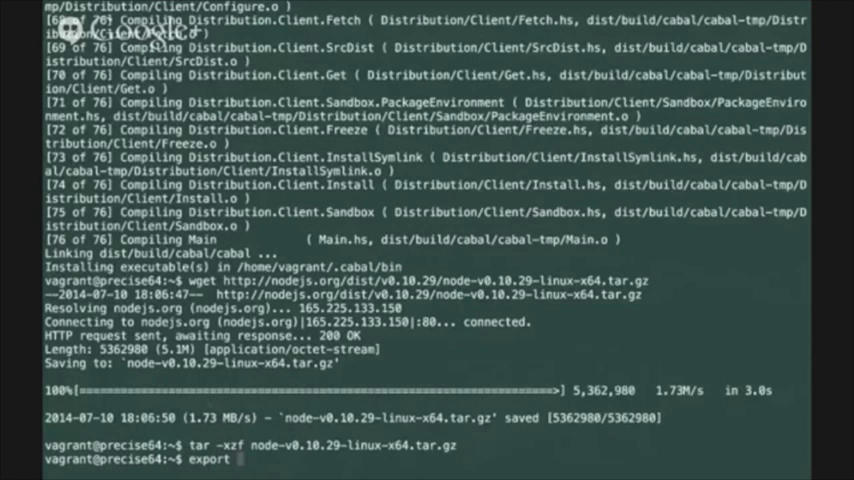
text(PATH)
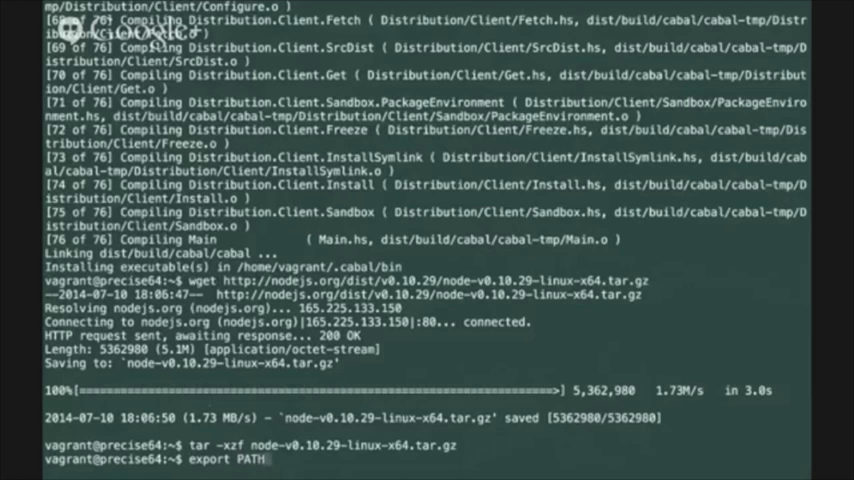
text(=)
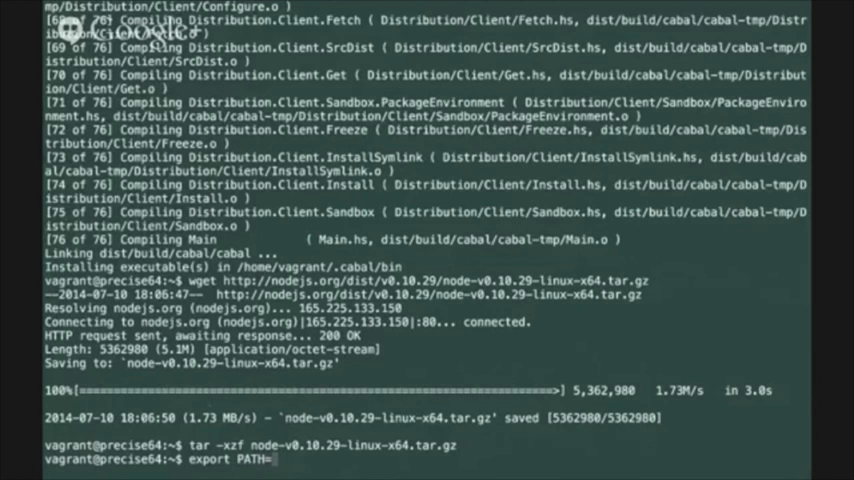
text(/home/vagrant/node-v0.10.29-linux-x64/bin:$PATH)
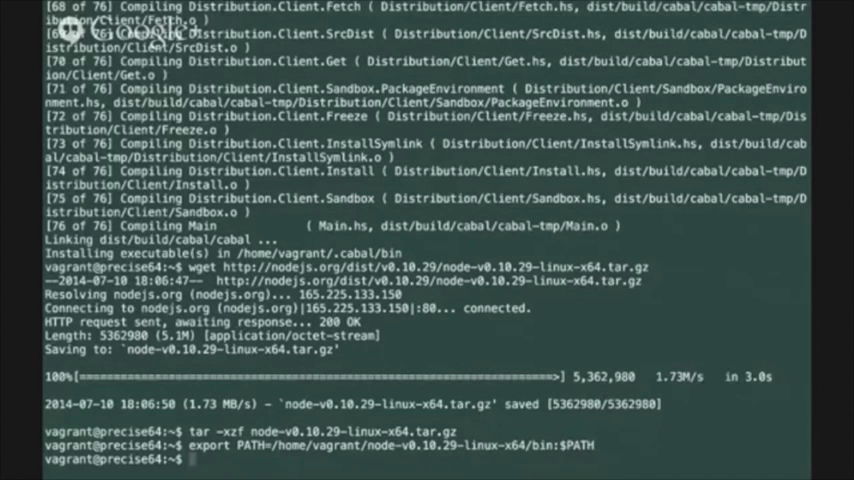
text(node)
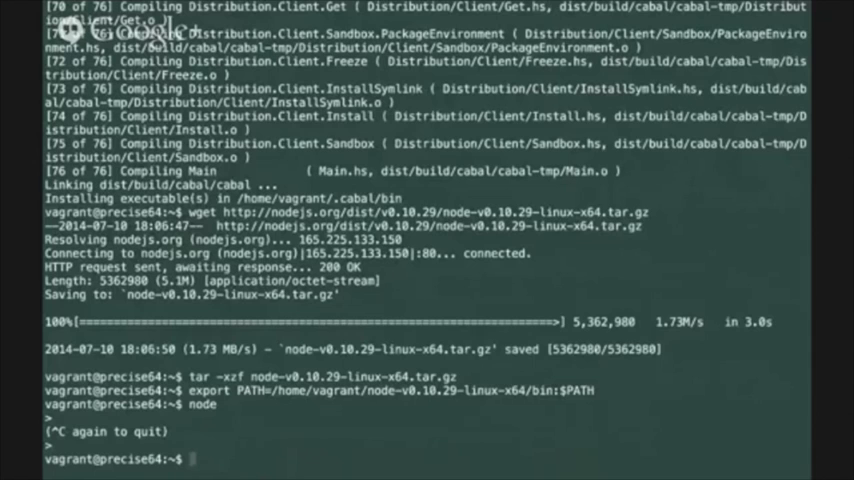
Run cabal install purescript to build PureScript 0.5.2.6 and its tools.
text(c)
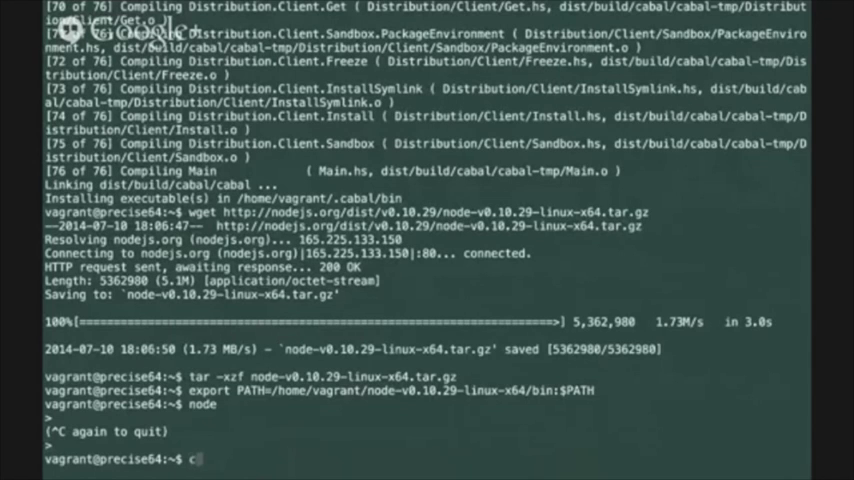
text(abal install)
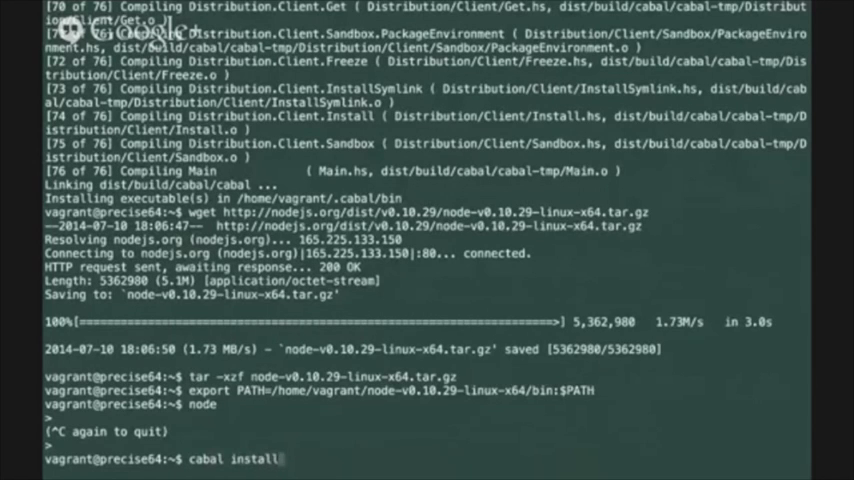
text(purescript)
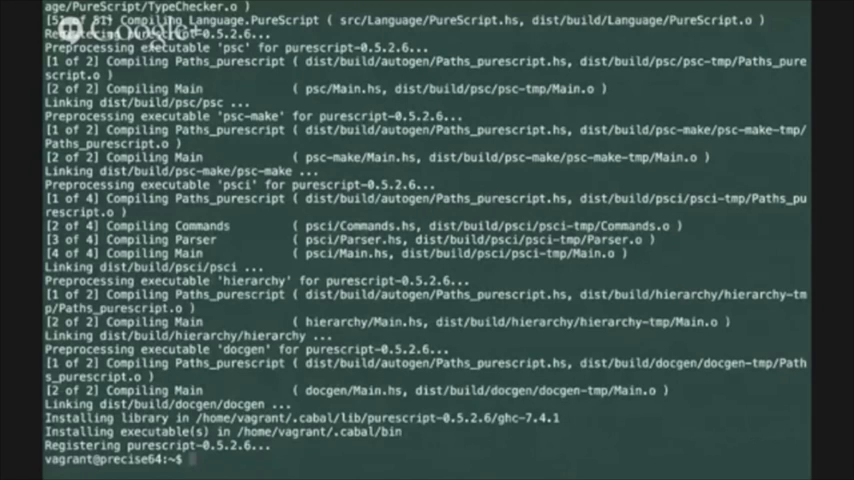
Prepend /home/vagrant/.cabal/bin to PATH.
text(export)
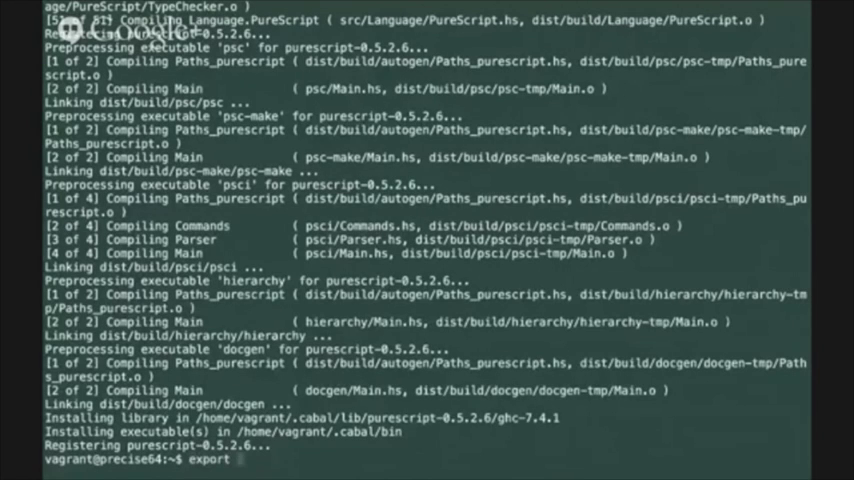
text(PATH)
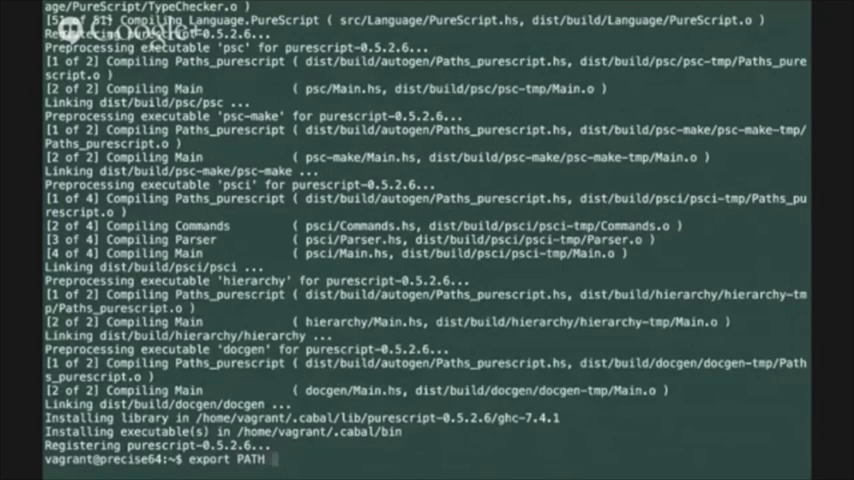
text(=/home/vagrant/.cabal/bin:$PATH)
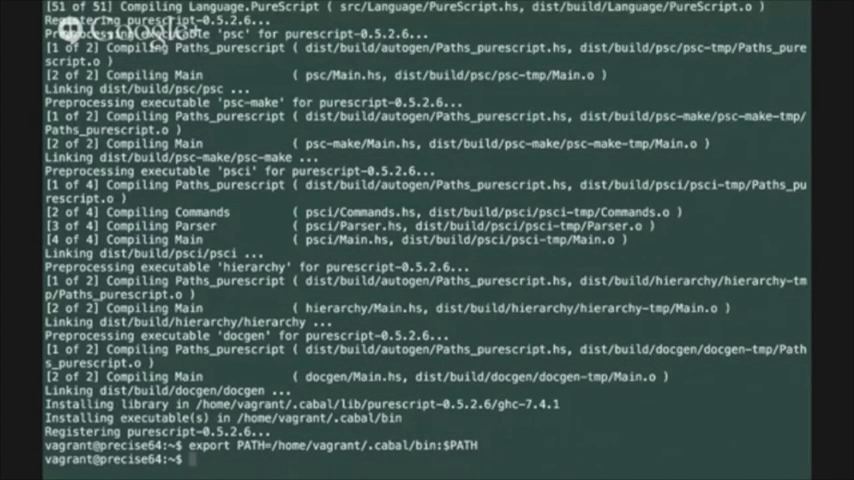
Start psci, evaluate 1 + 1 to get 2, and exit.
text(psci)
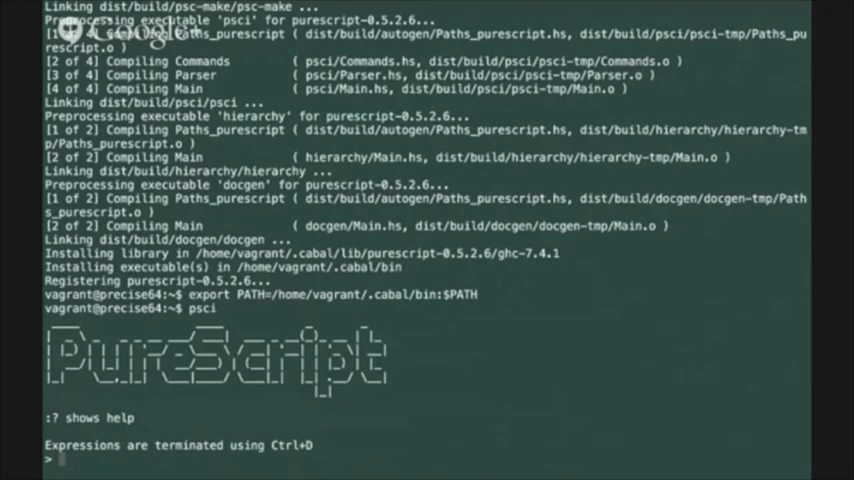
text(1 +1)
text(:q)
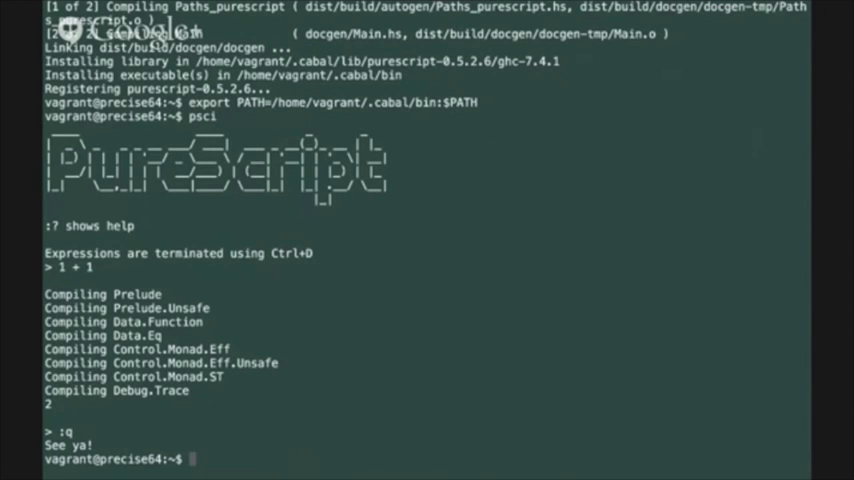
text(npm install -)
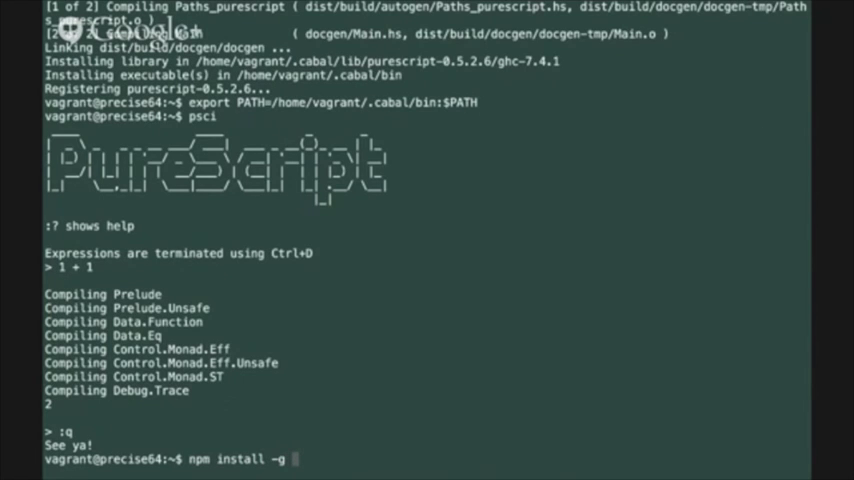
Globally npm install grunt, grunt-cli, bower and grunt-init.
text(grunt grunt-)
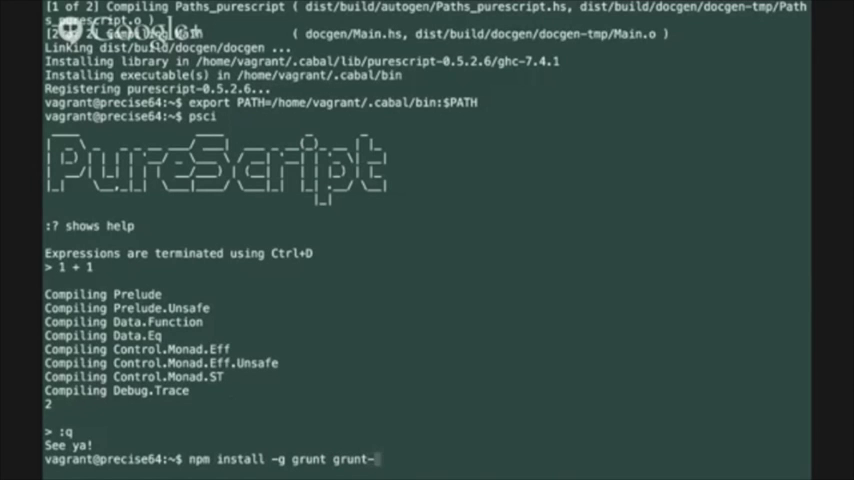
text(cli)
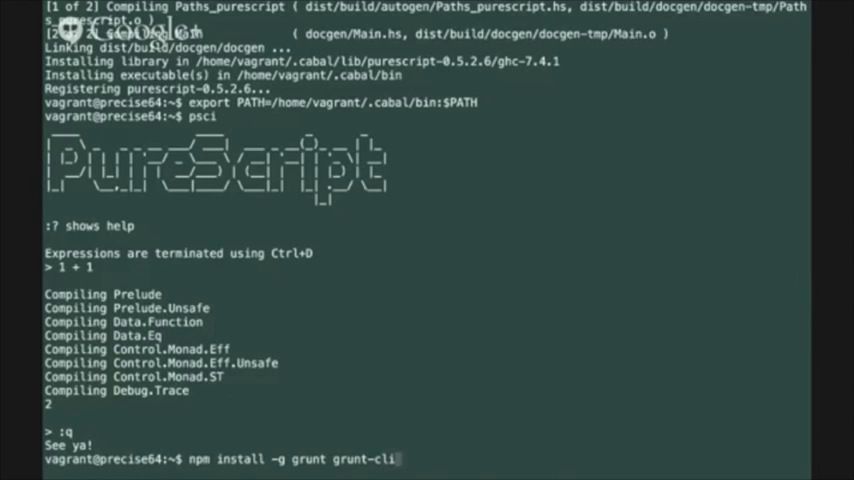
text(bo)
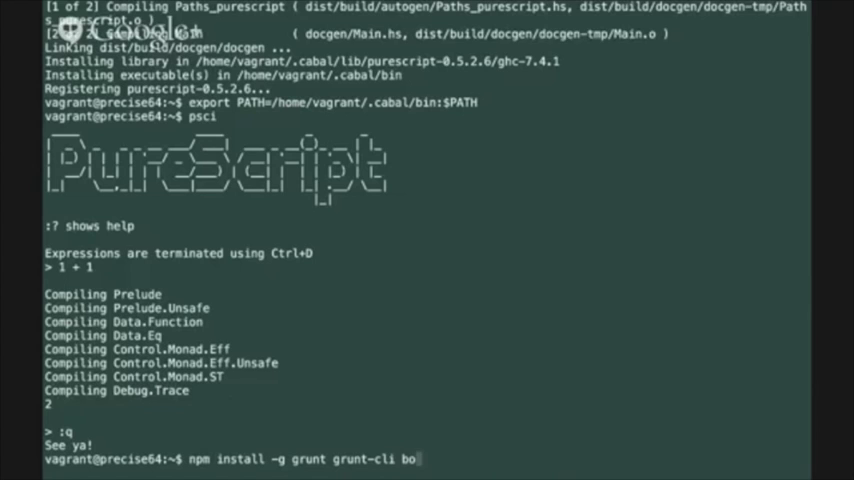
text(wer)
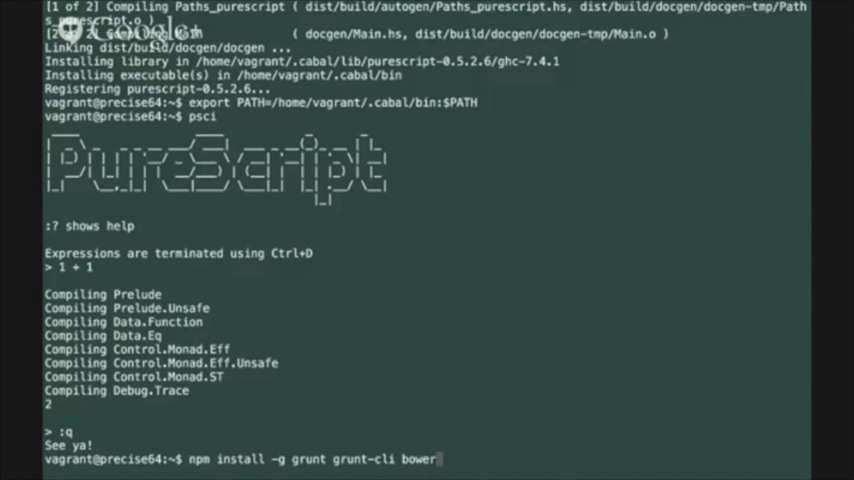
text(grunt)
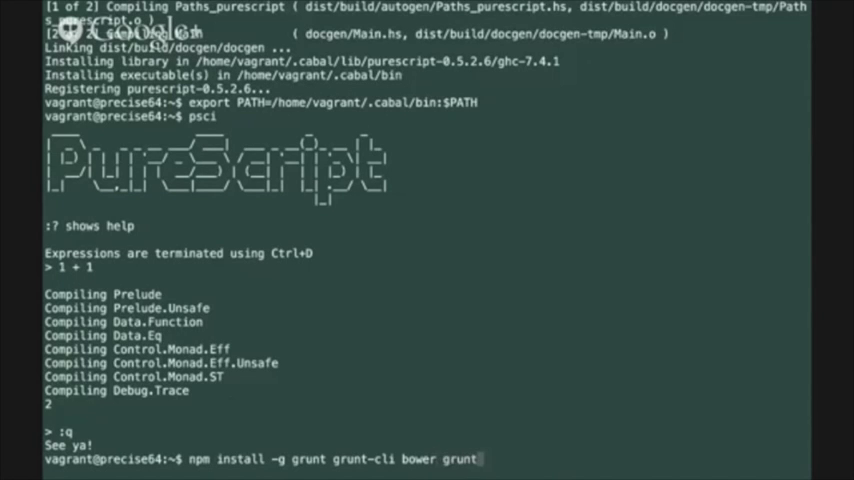
text(-init)
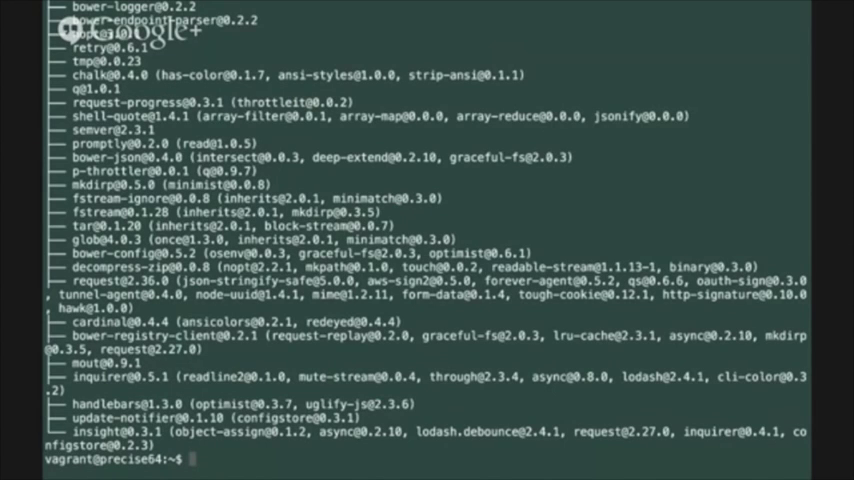
Create the ~/.grunt-init folder.
text(mkdir)
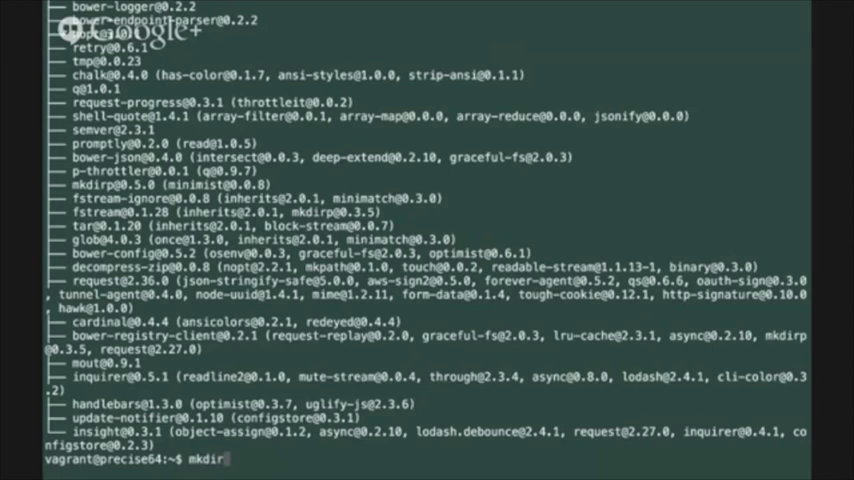
text(~/.g)
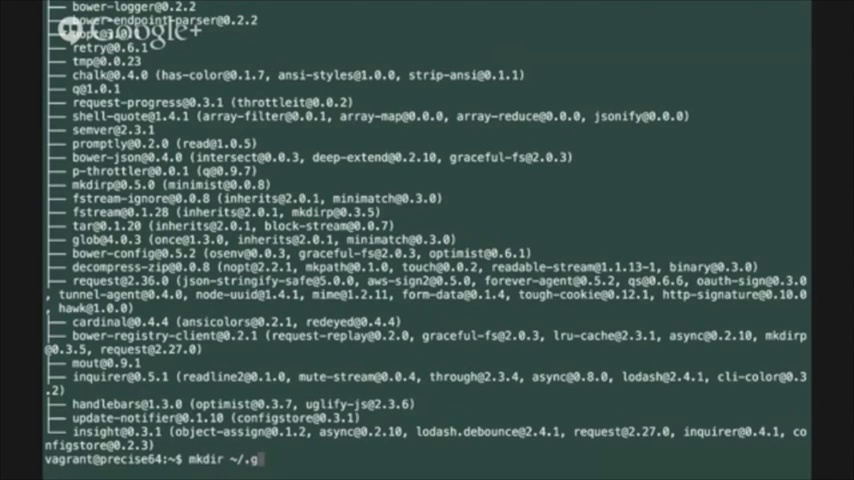
text(runt-init)
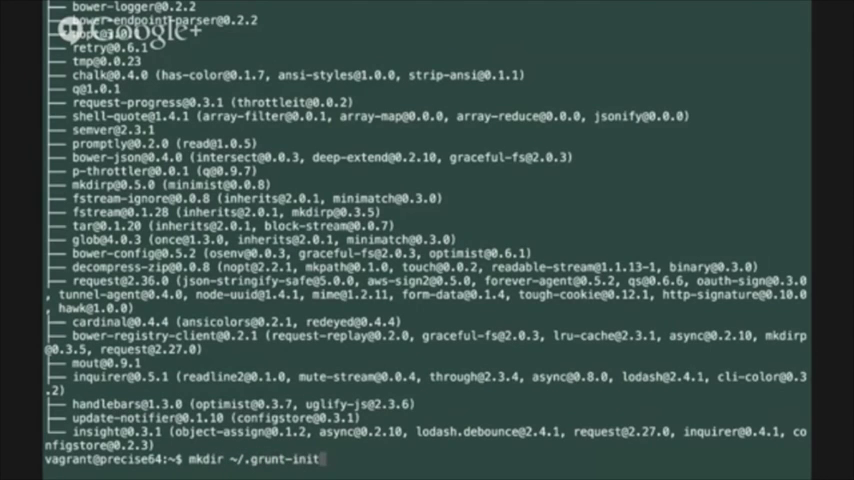
Git clone grunt-init-purescript into ~/.grunt-init/purescript, then cd into the example-project directory.
text(gi)
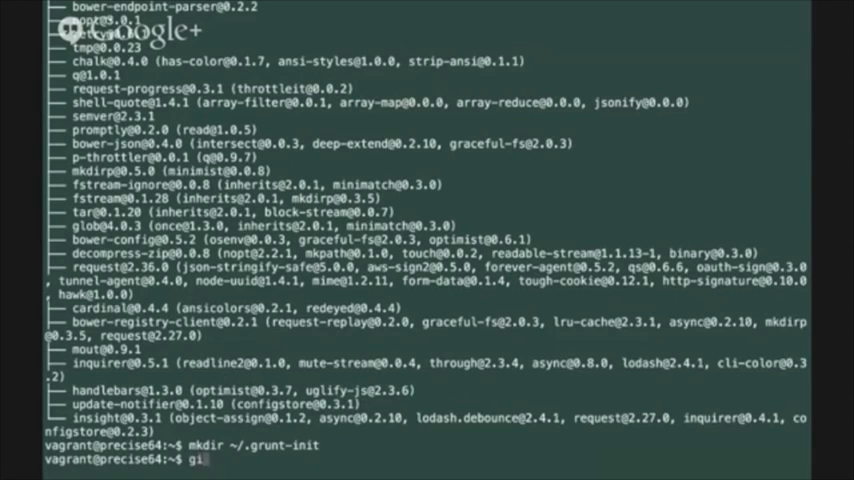
text(clone http://github.com/purescript-contrib/)
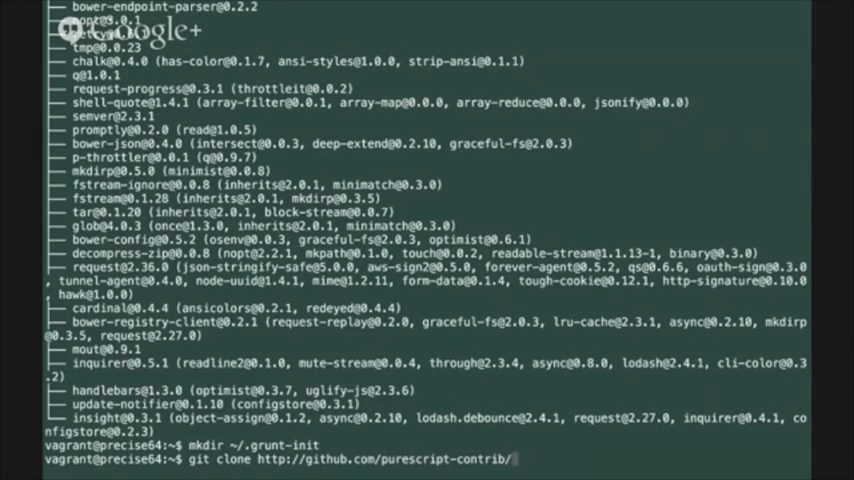
text(grunt-init-purescript.git ~/.grunt-init/purescript)
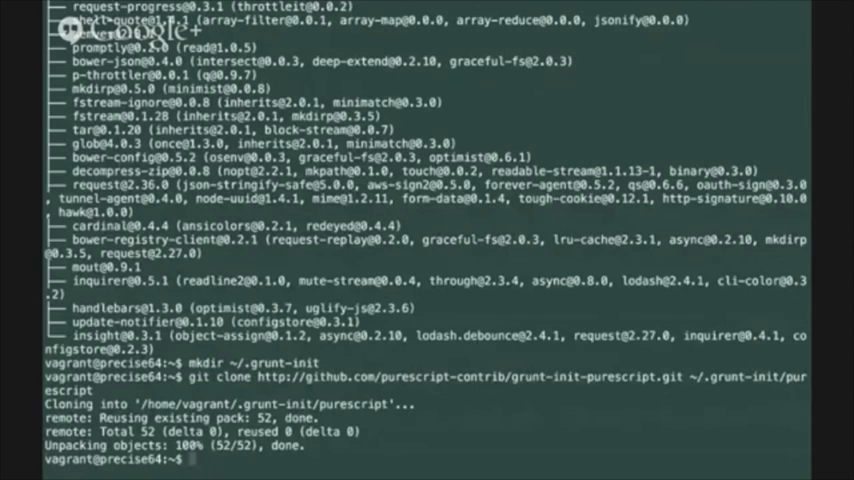
text(cd ex)
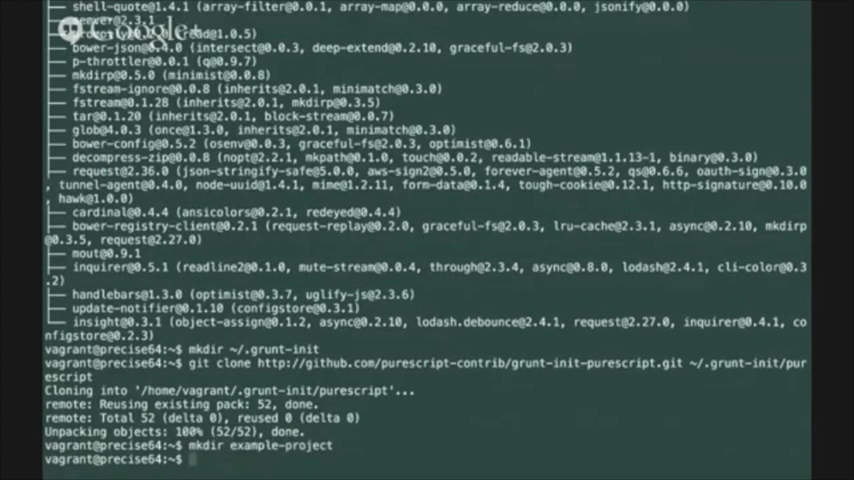
In example-project, run grunt-init purescript with author 'Phil Free' and list the generated files.
text(cd example-project/)
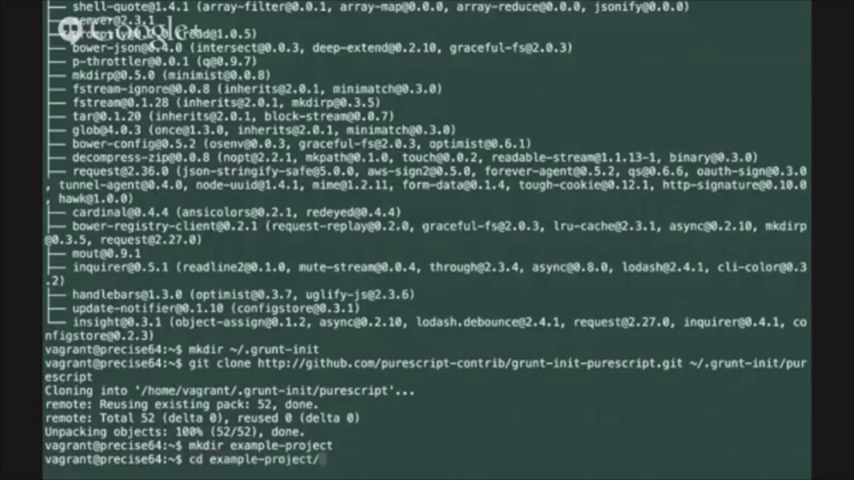
text(grunt)
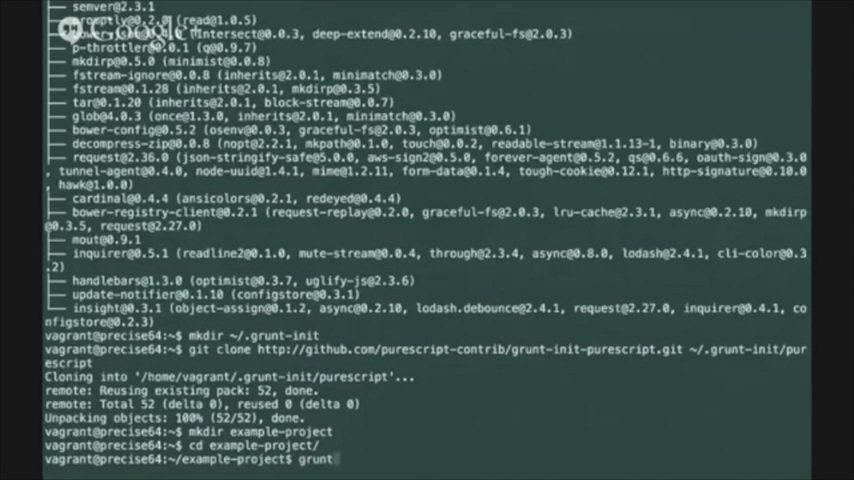
text(-init)
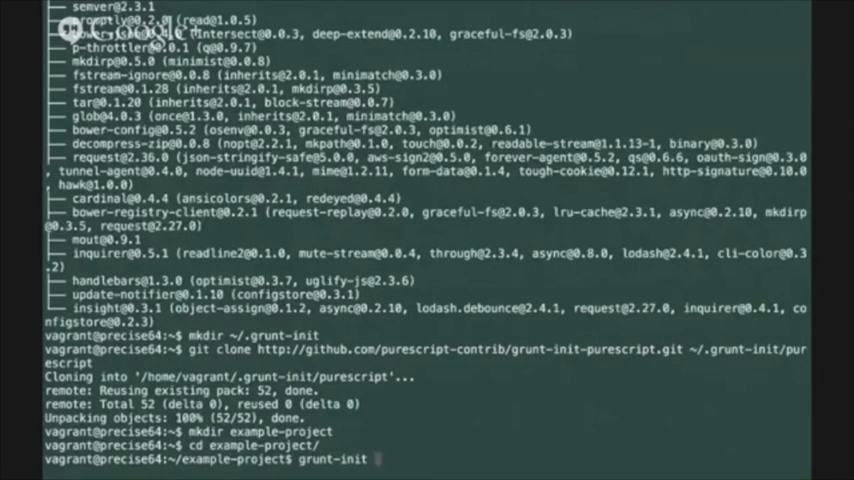
text(purescript)
text(example-)
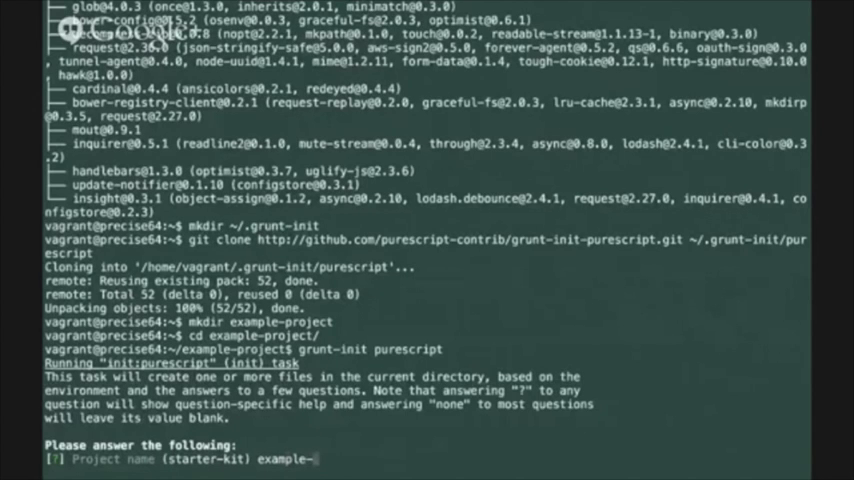
text(project)
key(enter)
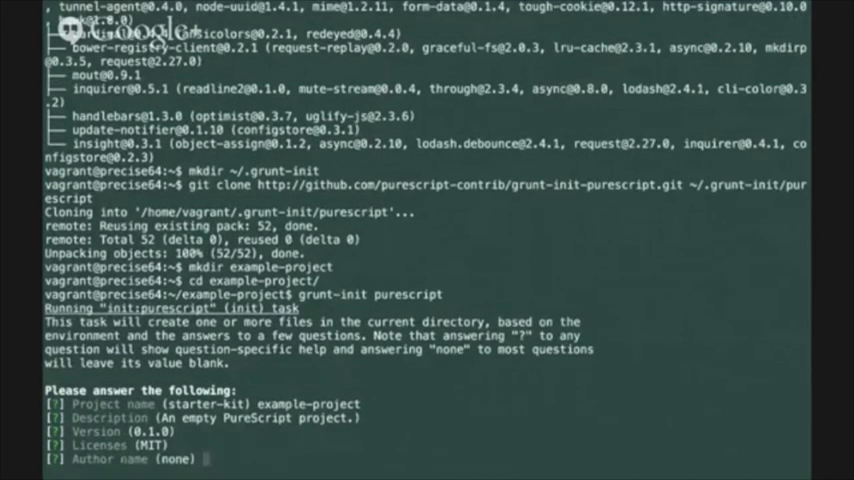
text(Phil Freeman)
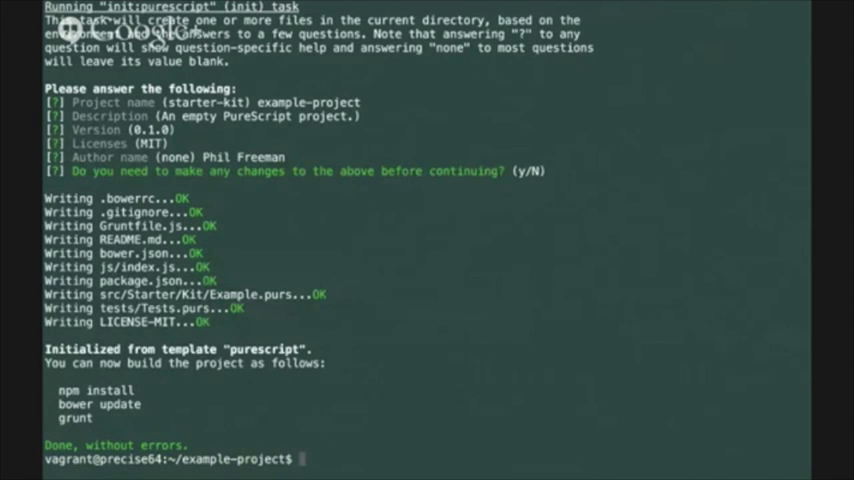
text(ls)
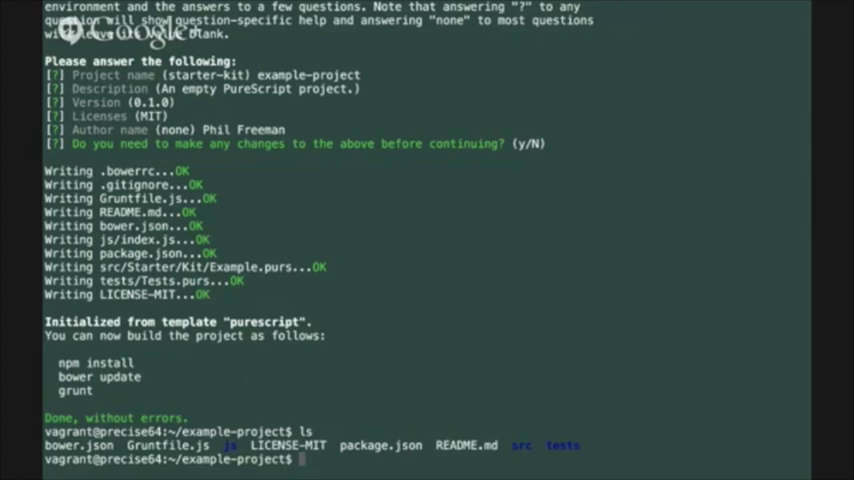
Run npm install and bower update, then open Gruntfile.js in Vim.
text(npm)
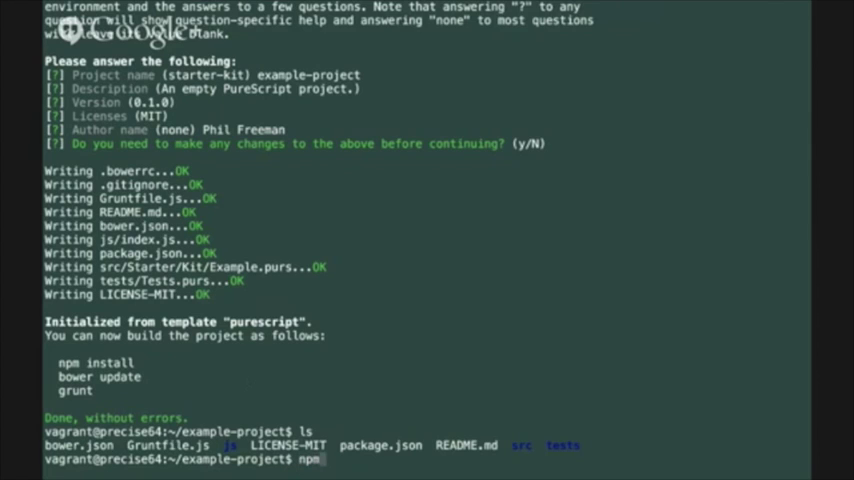
text(install)
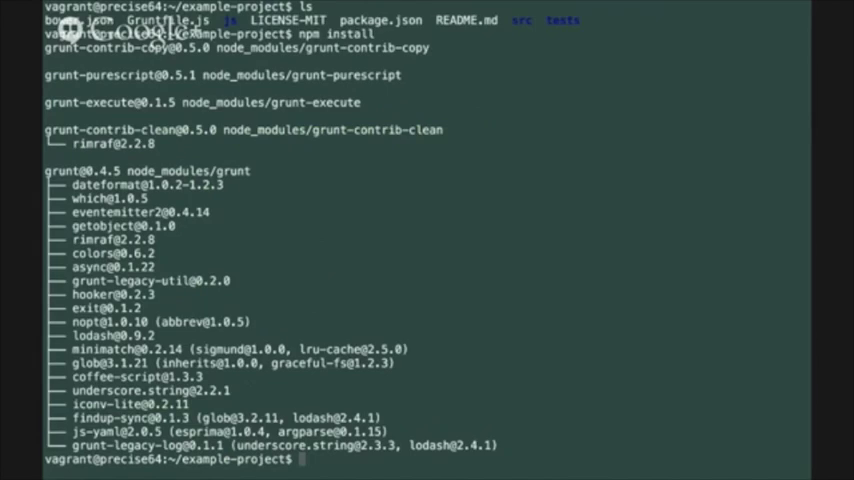
text(bower update)
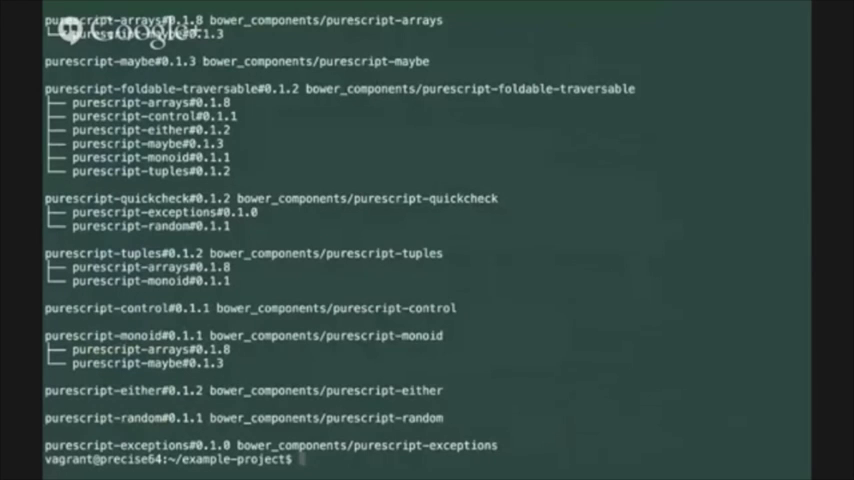
text(vim Gru)
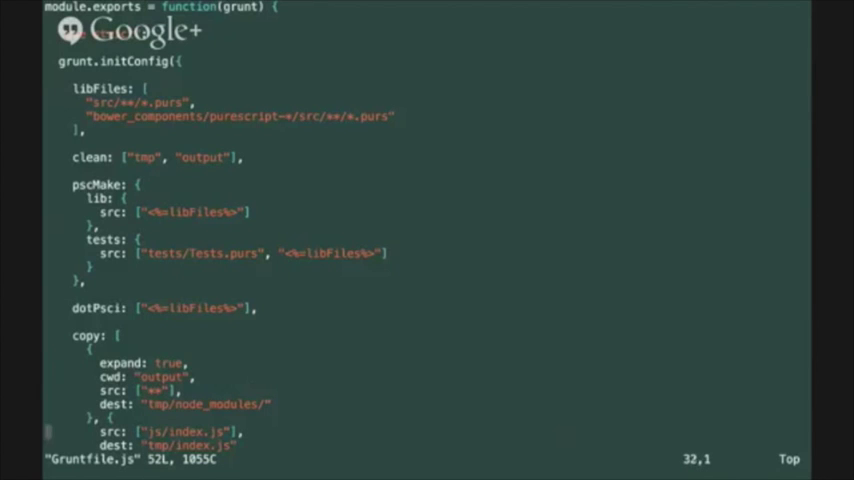
Scroll through Gruntfile.js's build, copy and test tasks, then quit Vim with :q!
scroll(down, 3)
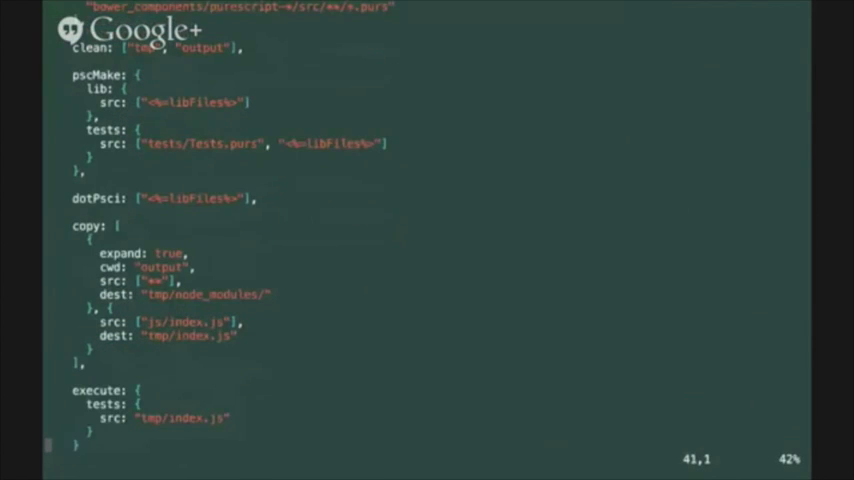
scroll(down, 3)
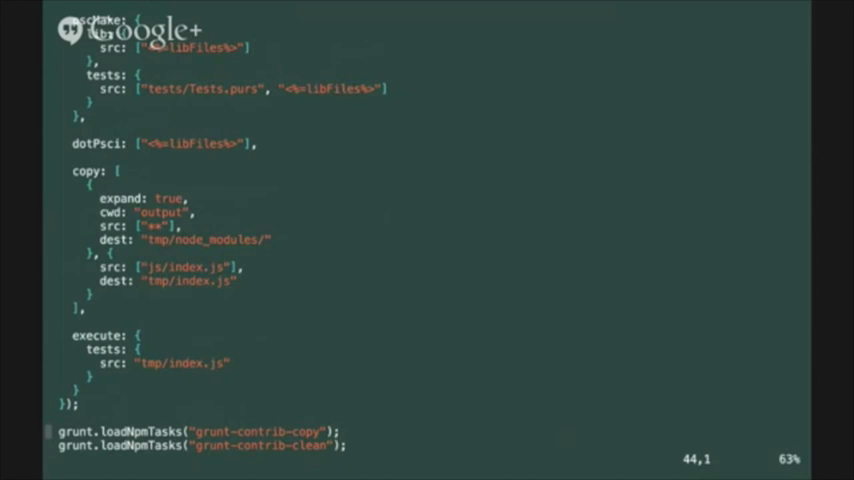
scroll(down, 3)
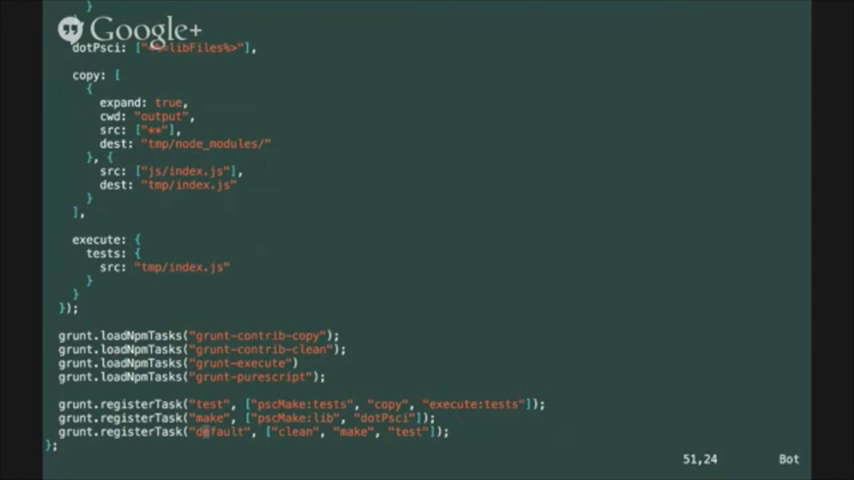
text(:q!)
text(grunt)
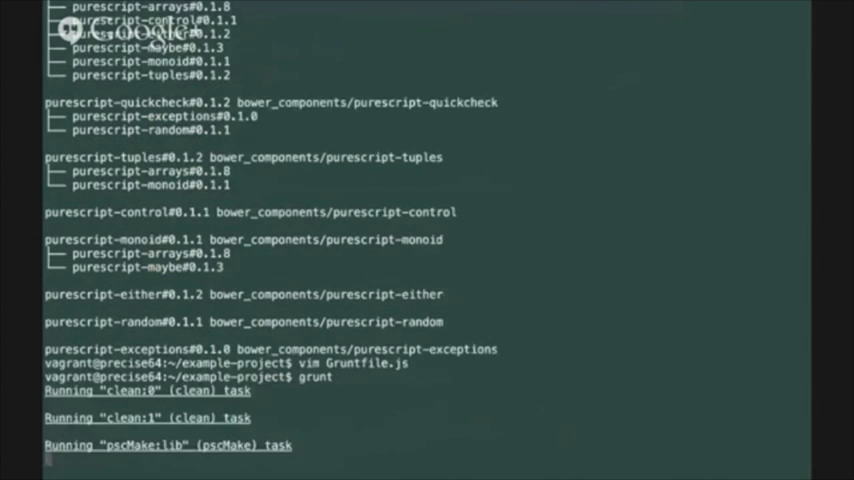
Scroll through the grunt build output showing all tests passed, then launch psci.
scroll(down, 3)
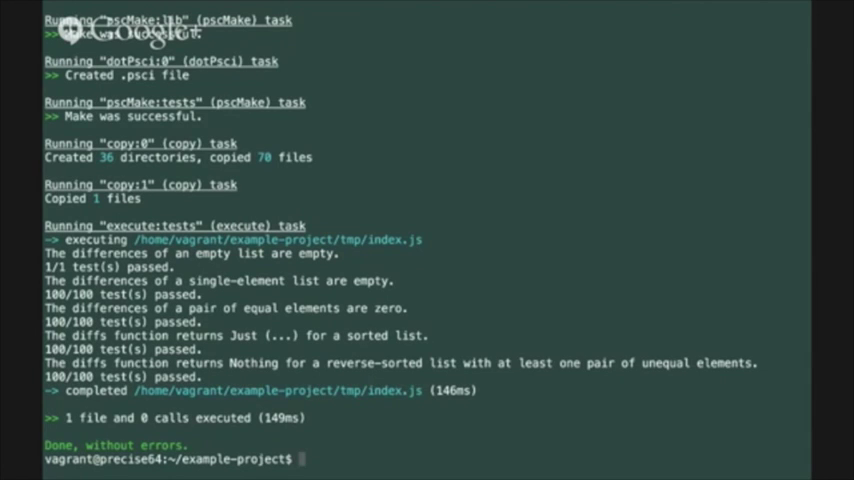
text(psci)
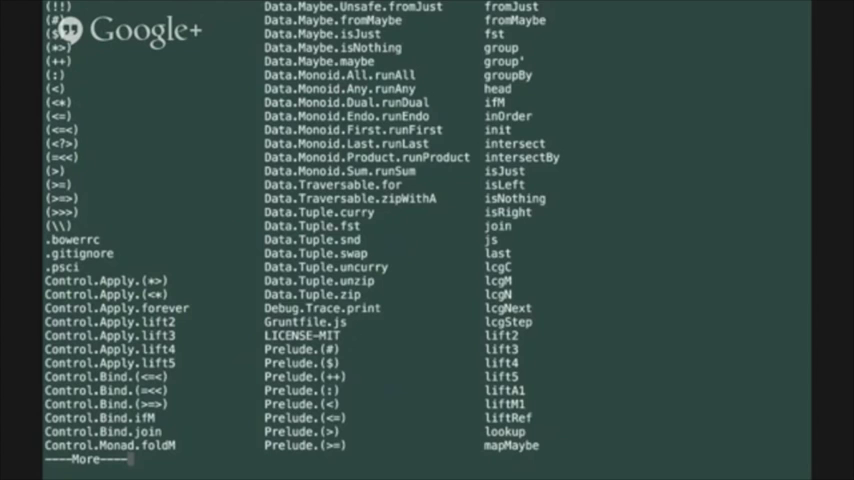
Import Starter.Kit.Example in psci and type diffs [1, 2, 3, 4, 10].
scroll(down, 3)
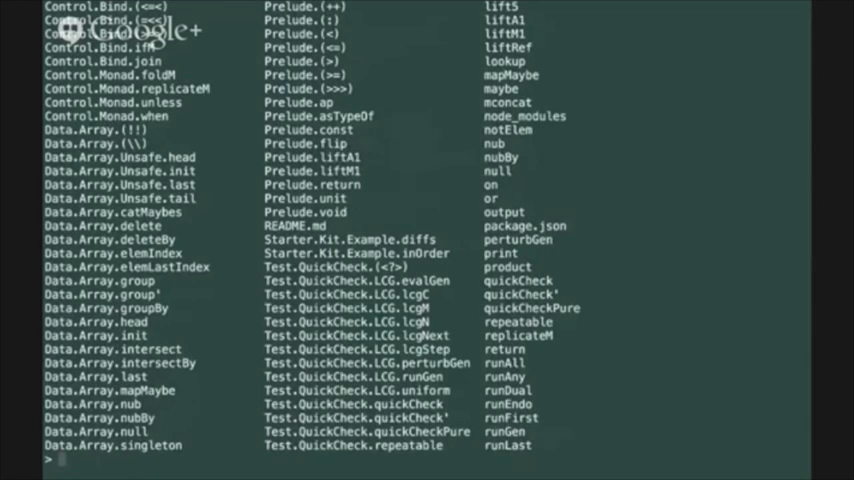
text(:i)
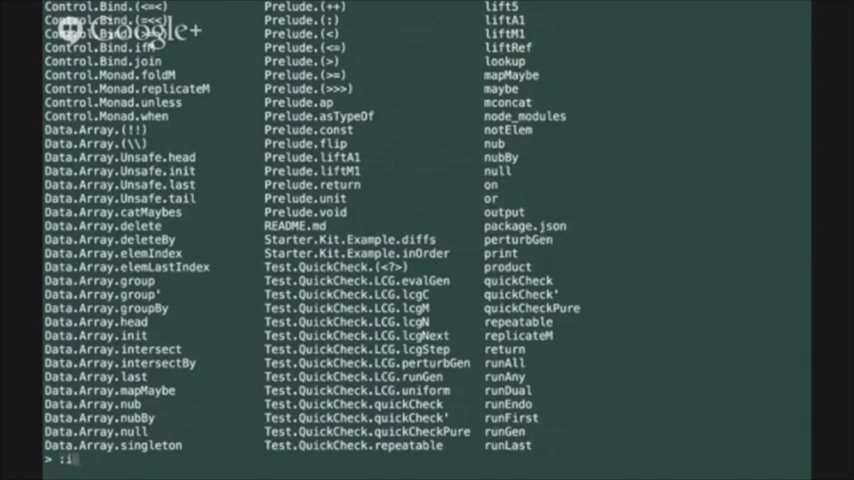
text(Starter.Kit.Example)
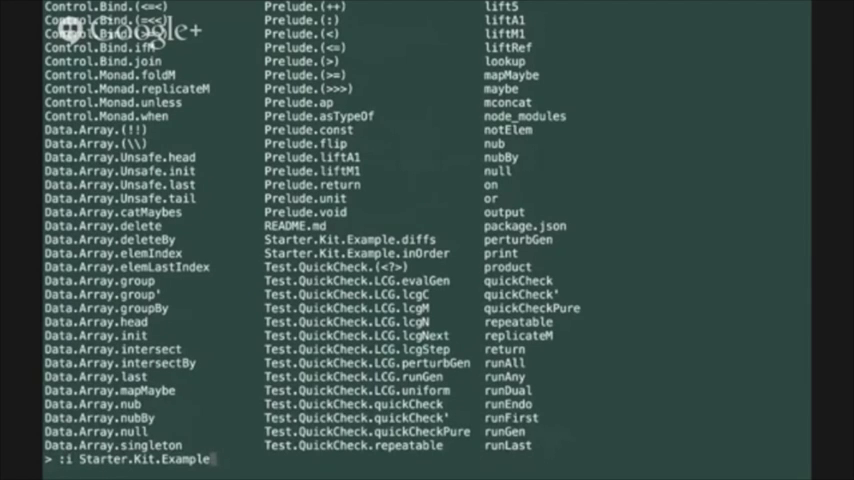
text(diffs)
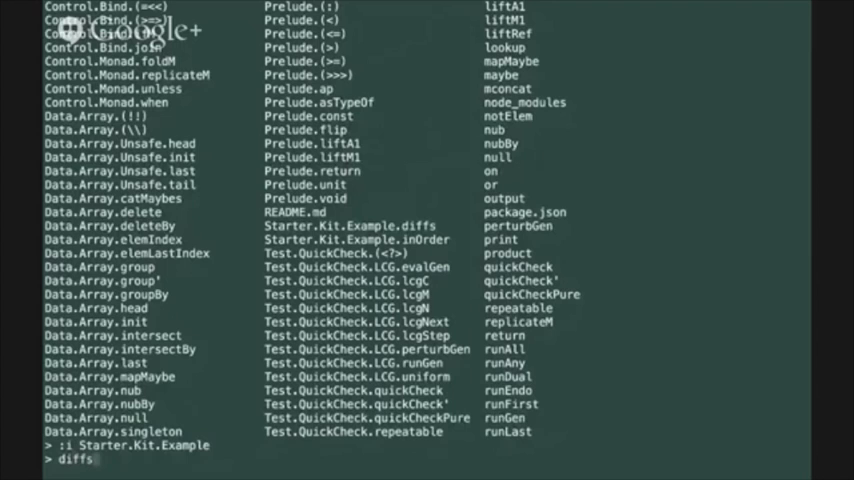
text([1])
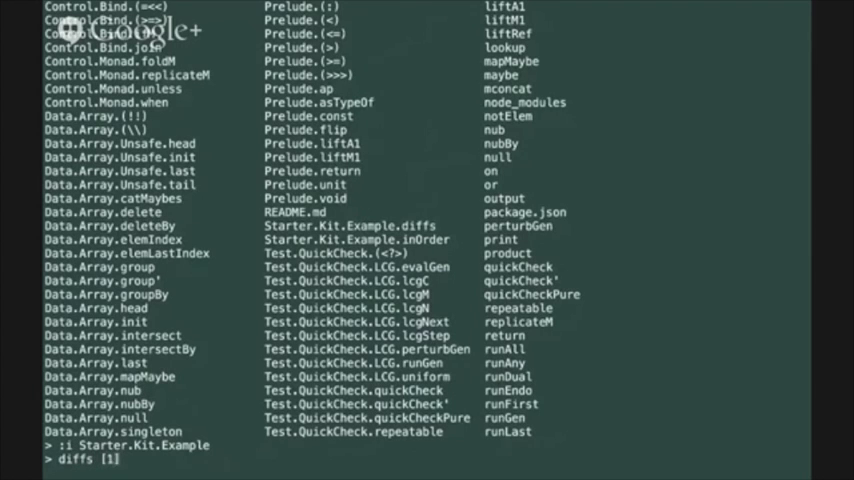
text(, 2, 3, 4)
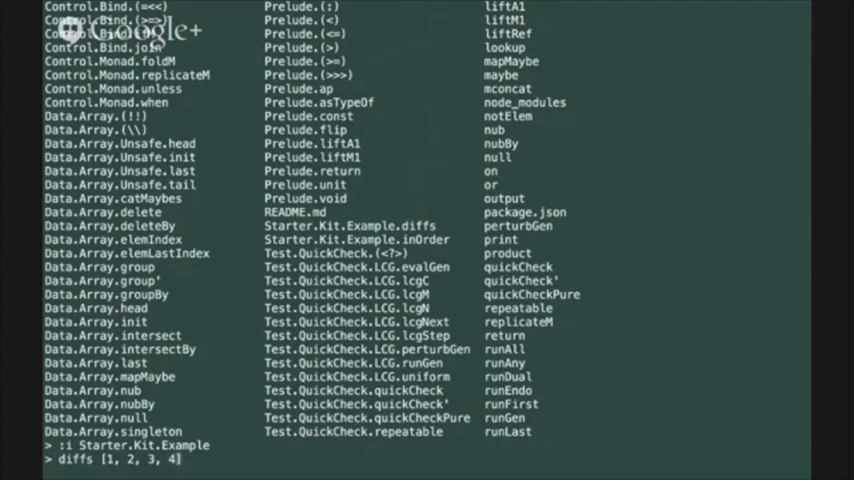
text(, 10)
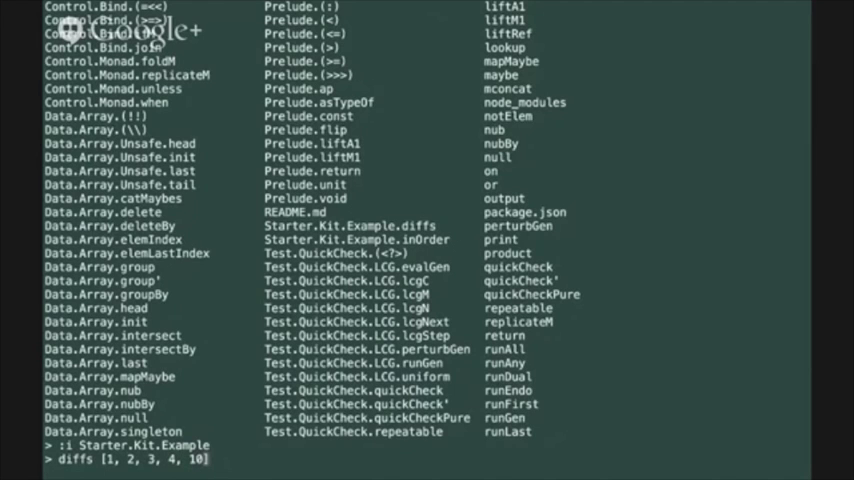